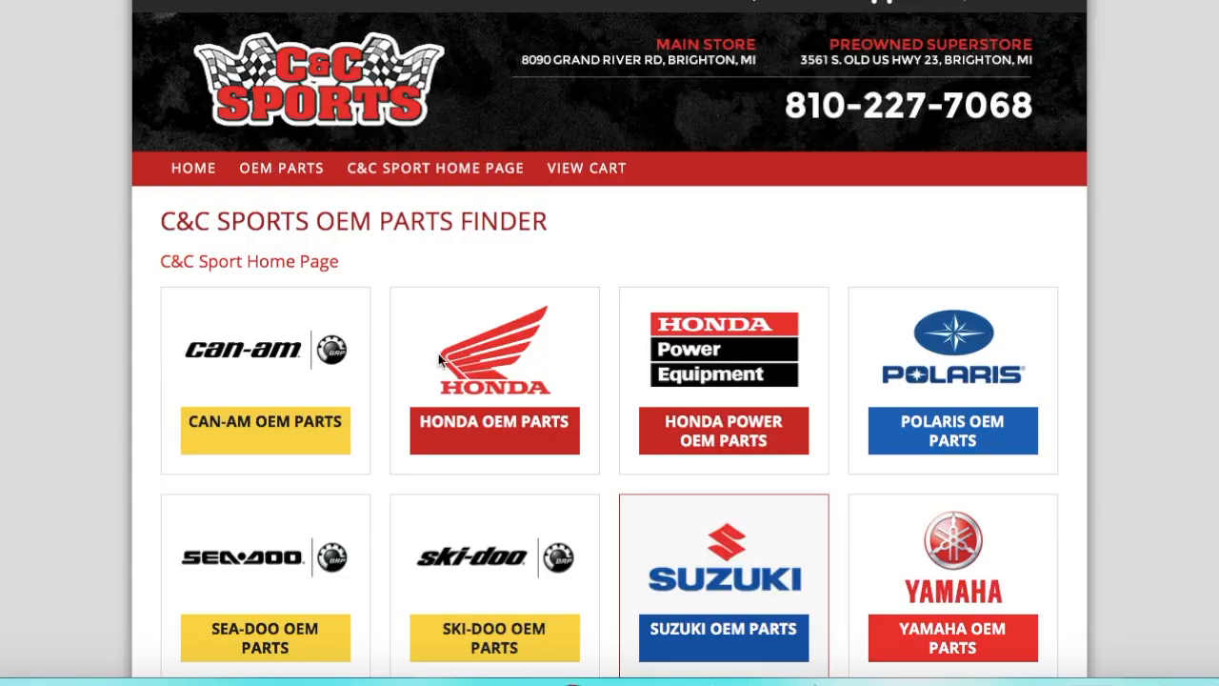
mouse_move(282, 606)
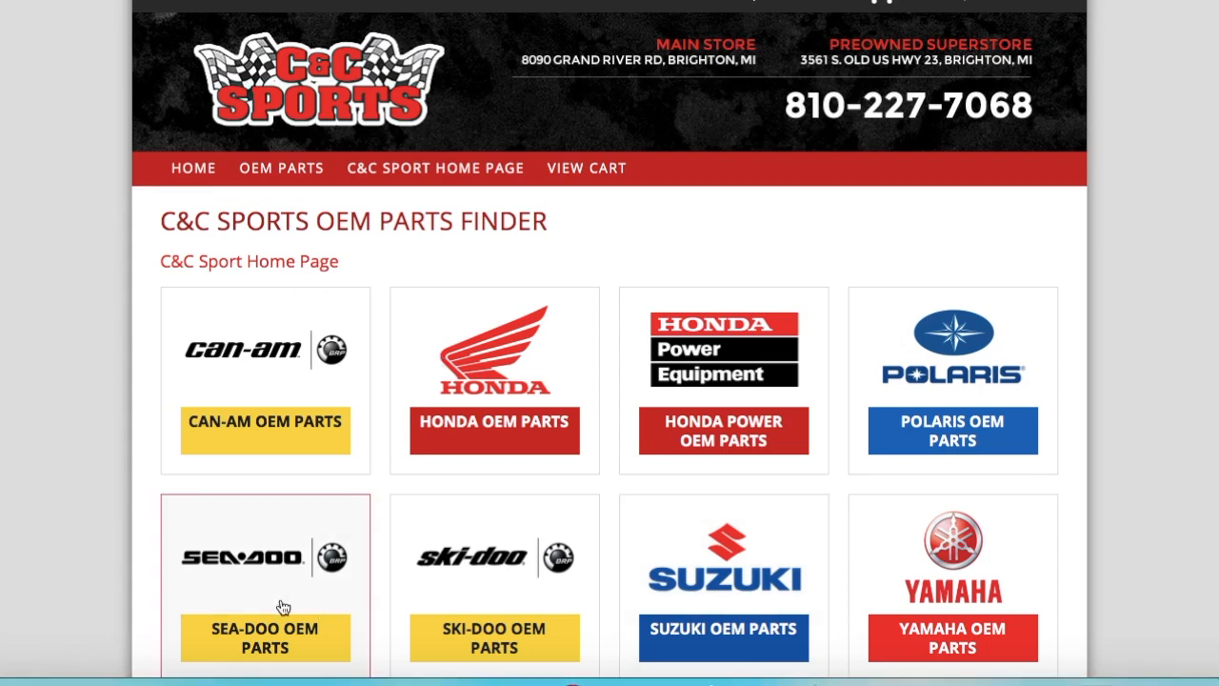
Drill into Sea-Doo OEM parts, Watercraft, model year 2003.
left_click(264, 638)
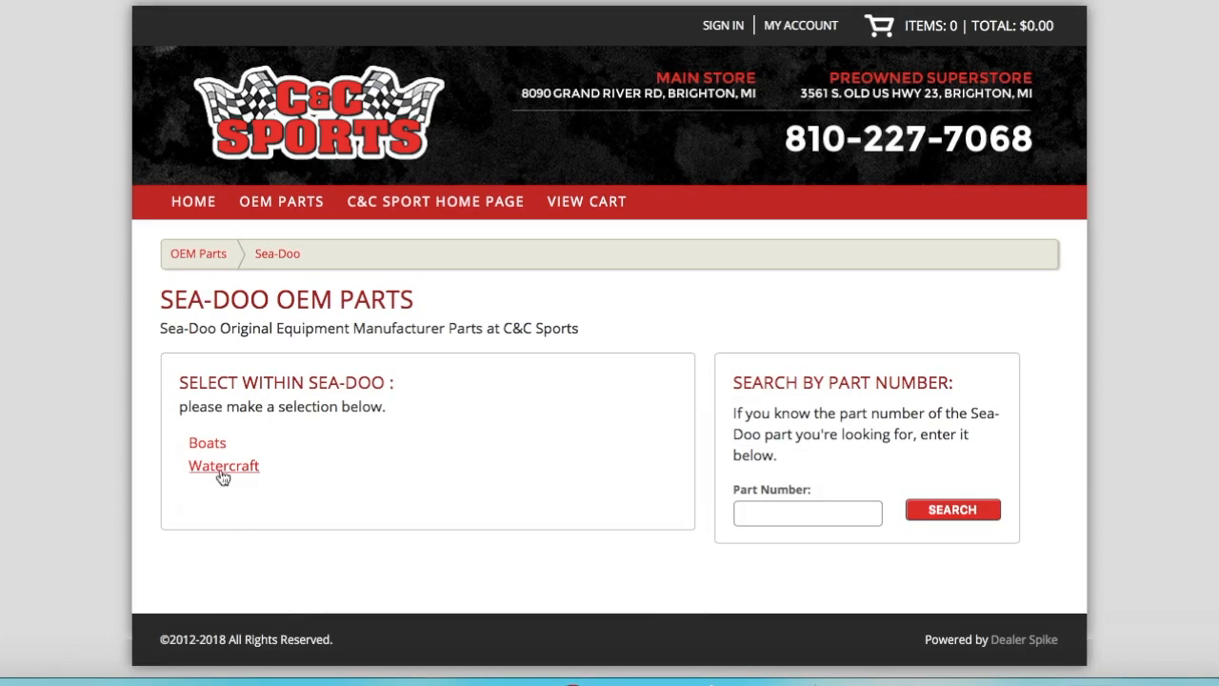
left_click(223, 465)
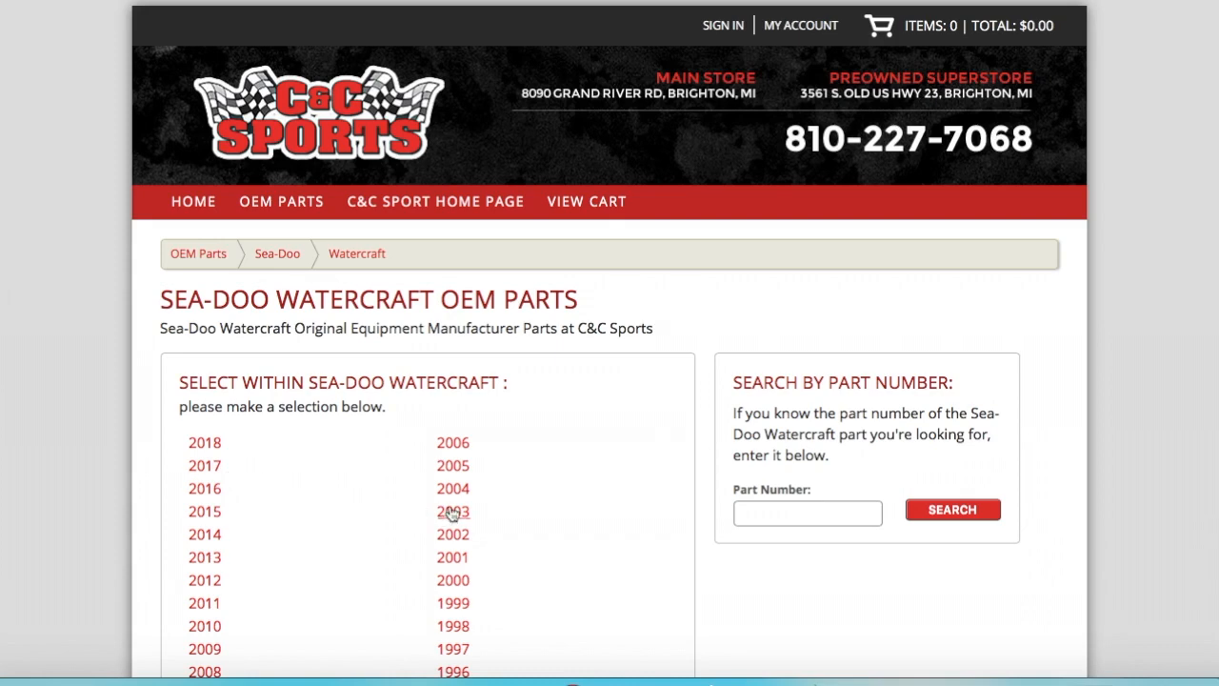
left_click(454, 510)
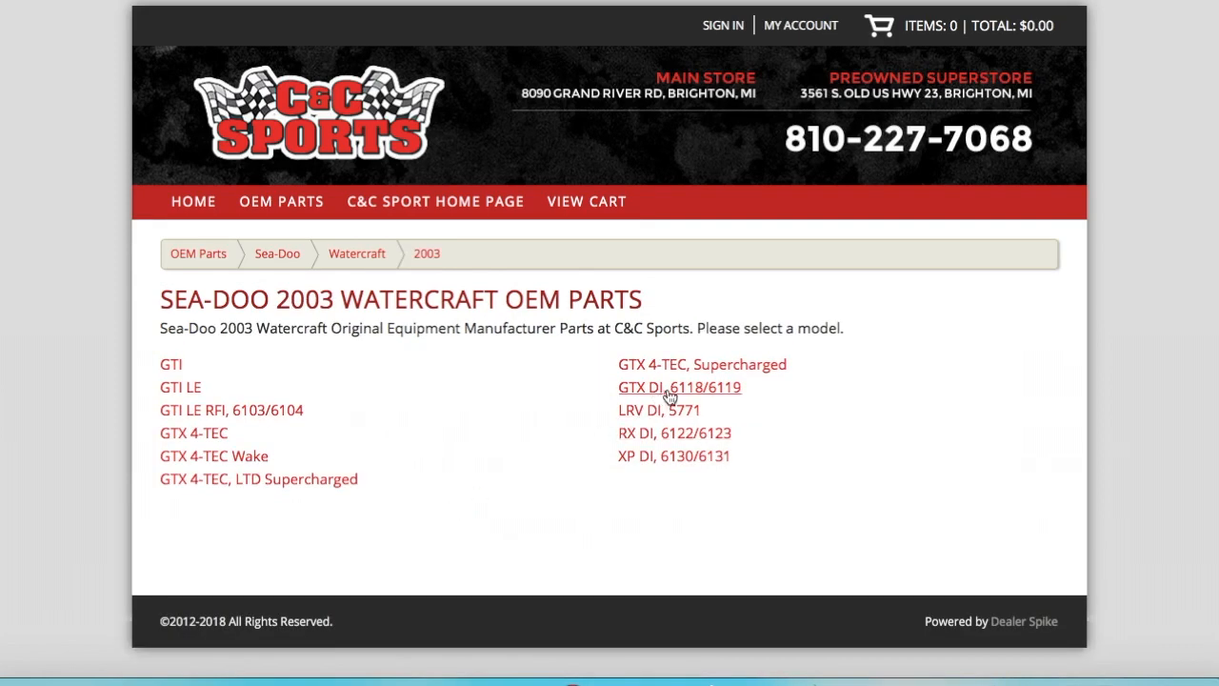
mouse_move(680, 394)
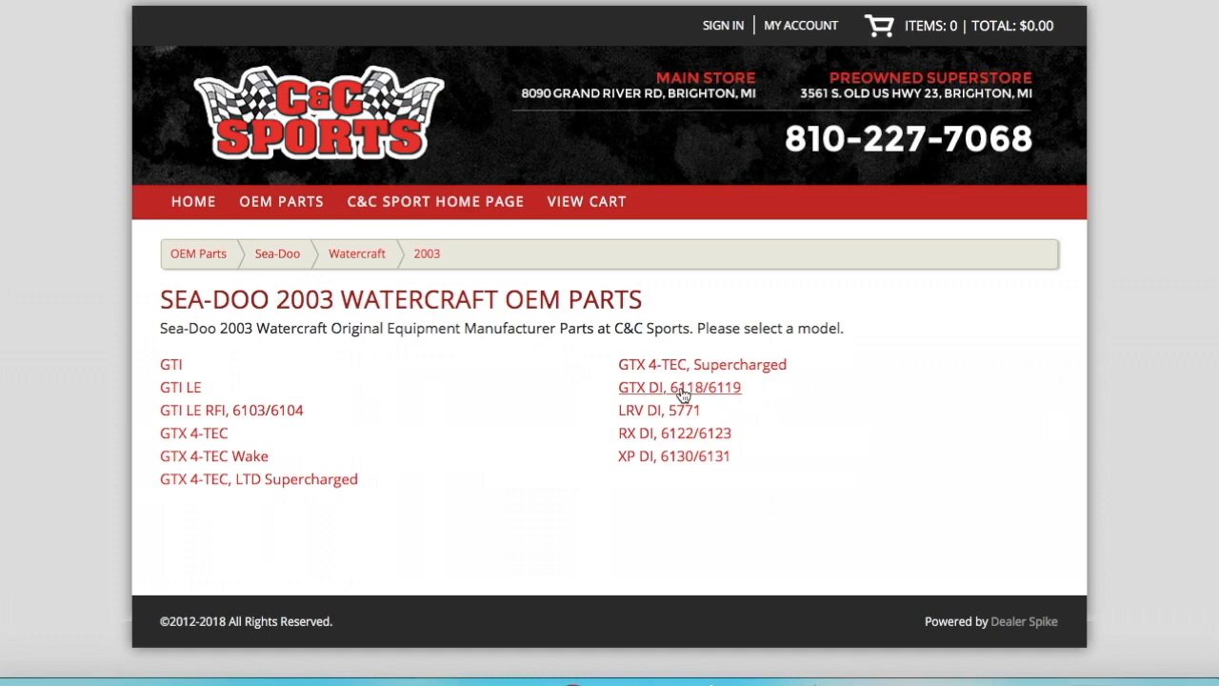
Choose the GTX DI, 6118/6119 model and browse its assembly thumbnails.
left_click(678, 387)
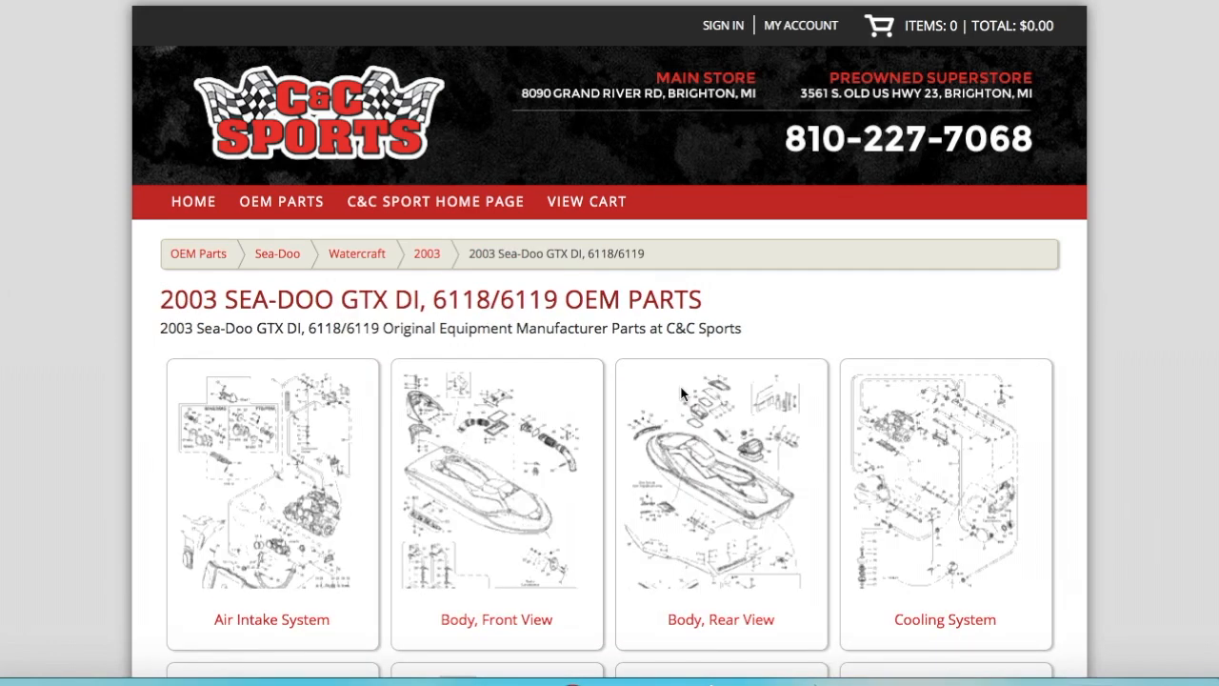
scroll("down", 3)
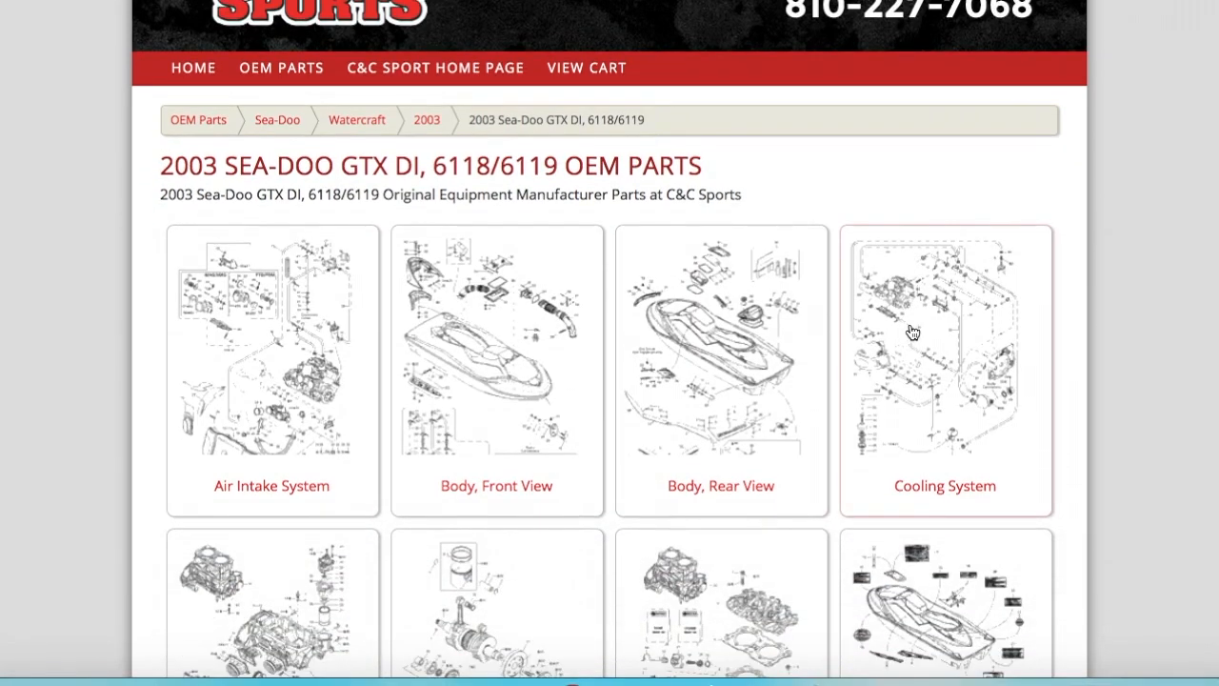
scroll("down", 3)
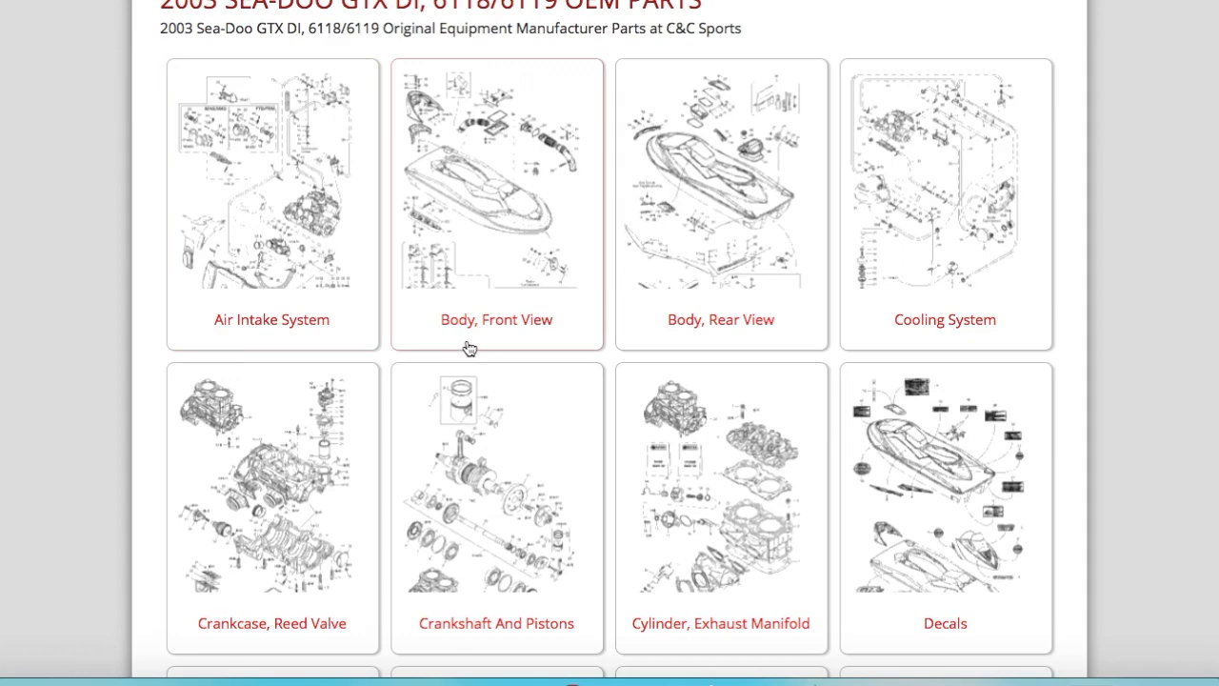
mouse_move(915, 262)
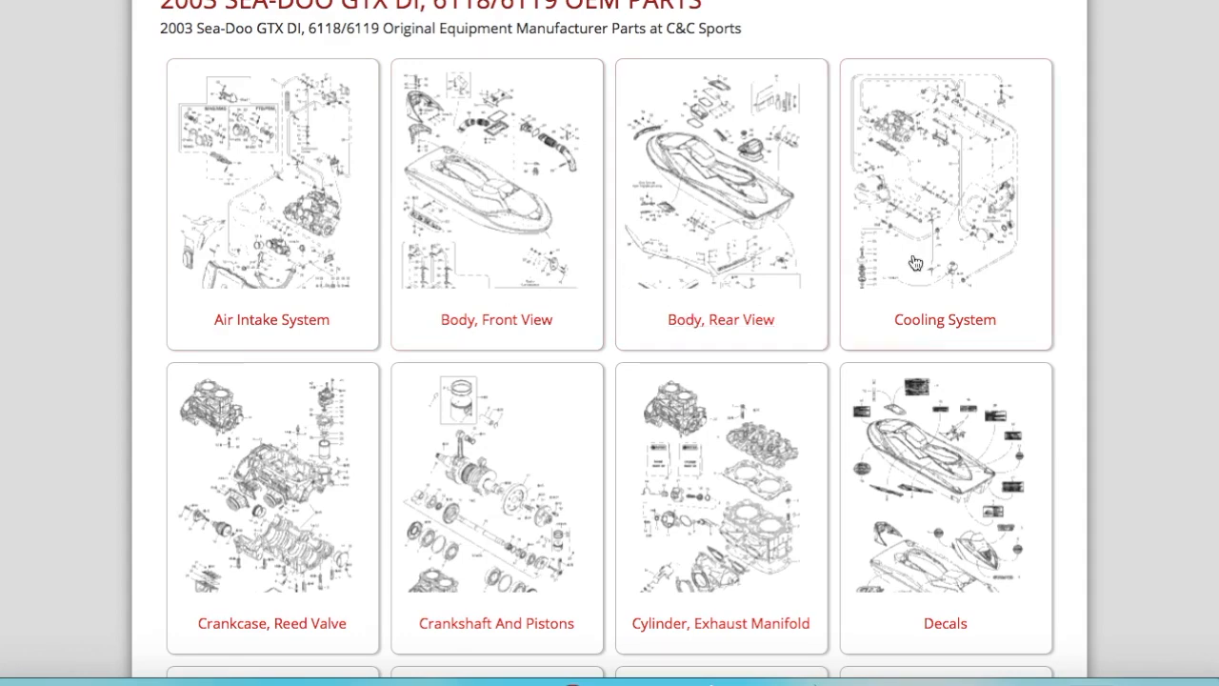
scroll("down", 3)
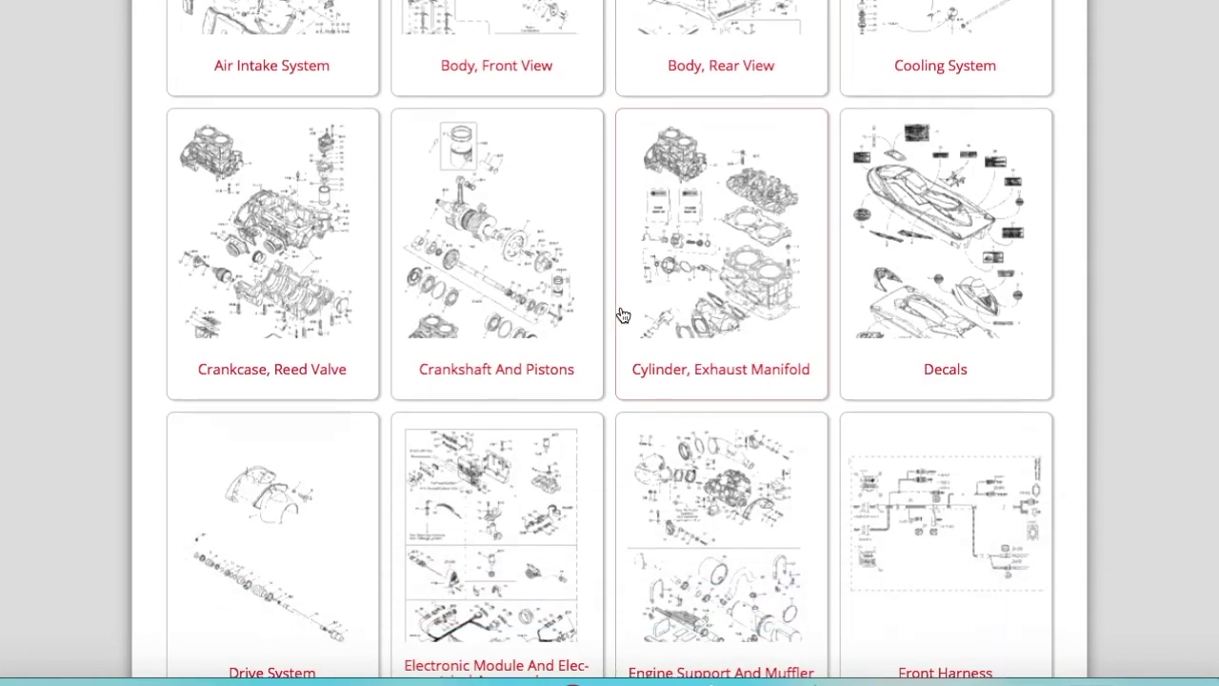
scroll("up", 3)
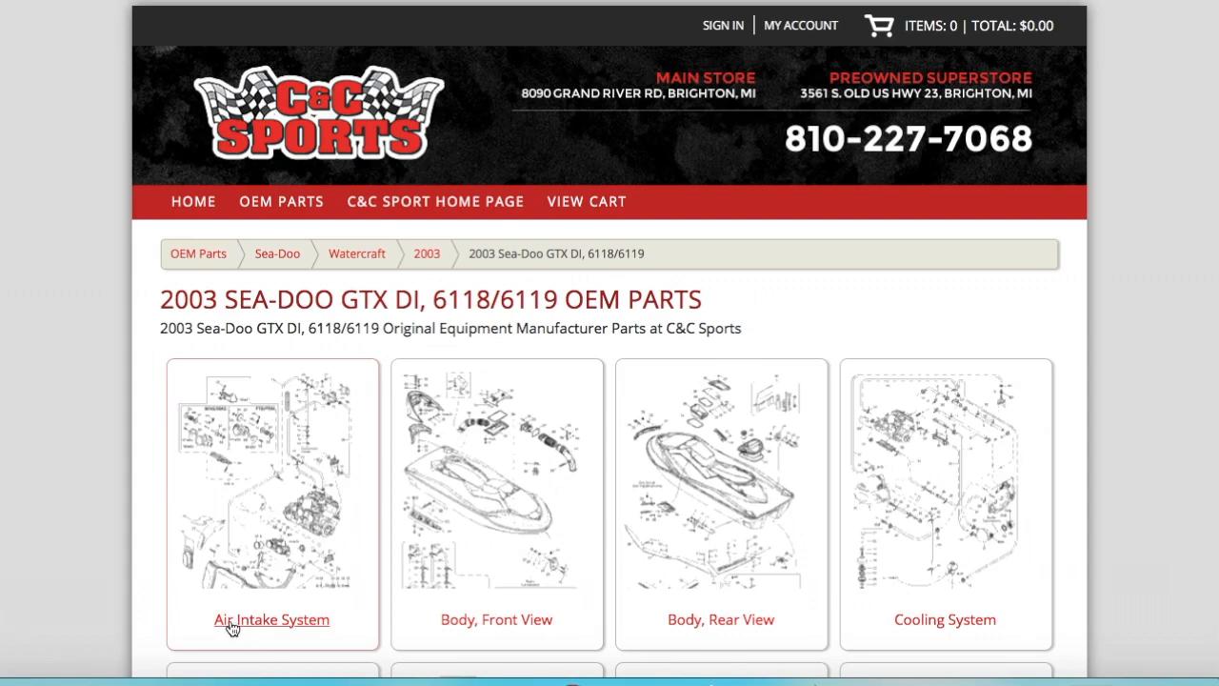
Show the Air Intake System diagram and zoom in twice around parts 73 and 74.
left_click(271, 619)
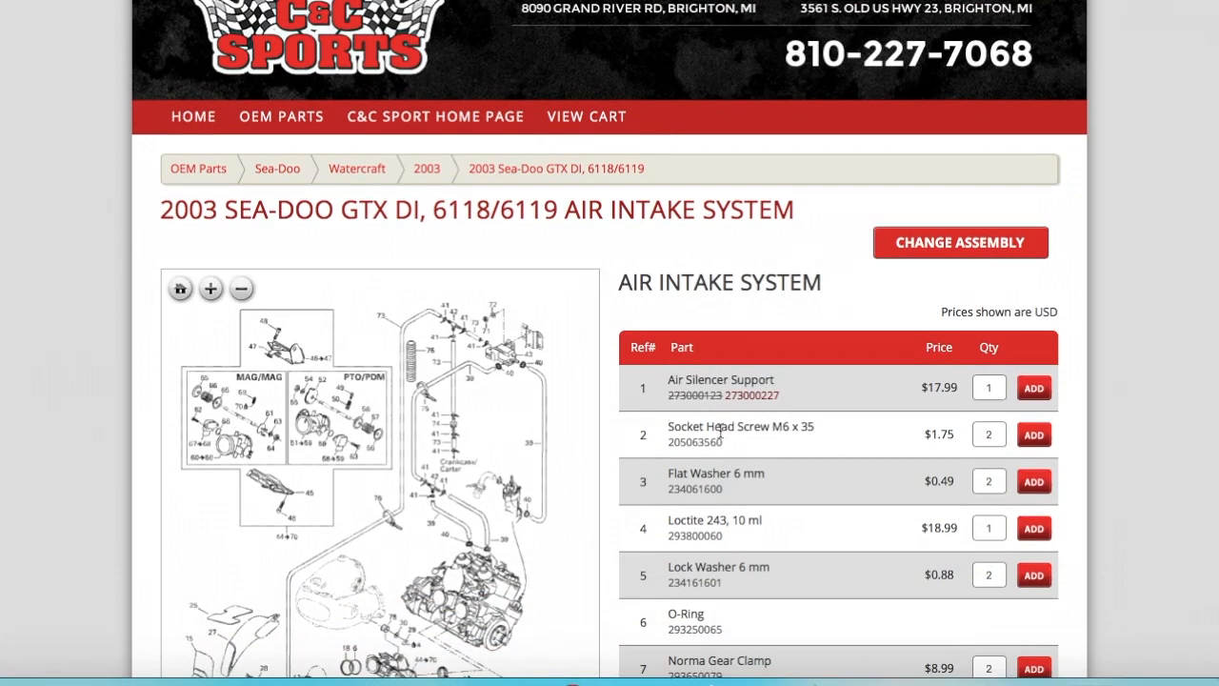
scroll("down", 3)
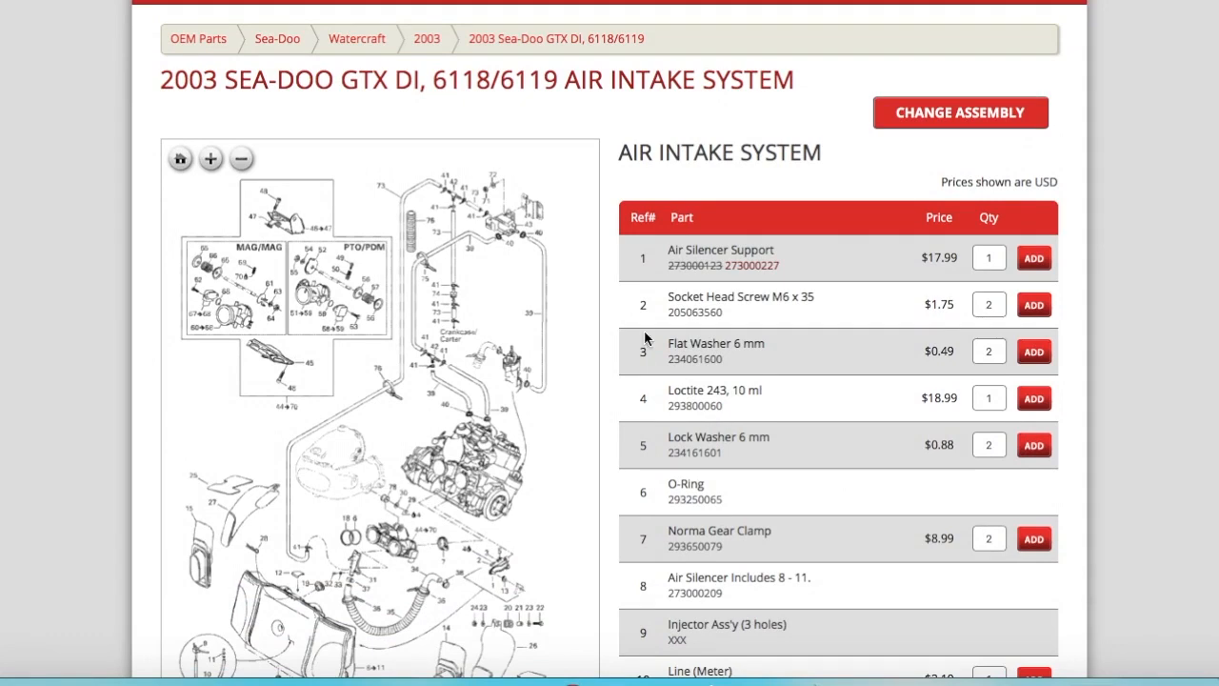
mouse_move(477, 410)
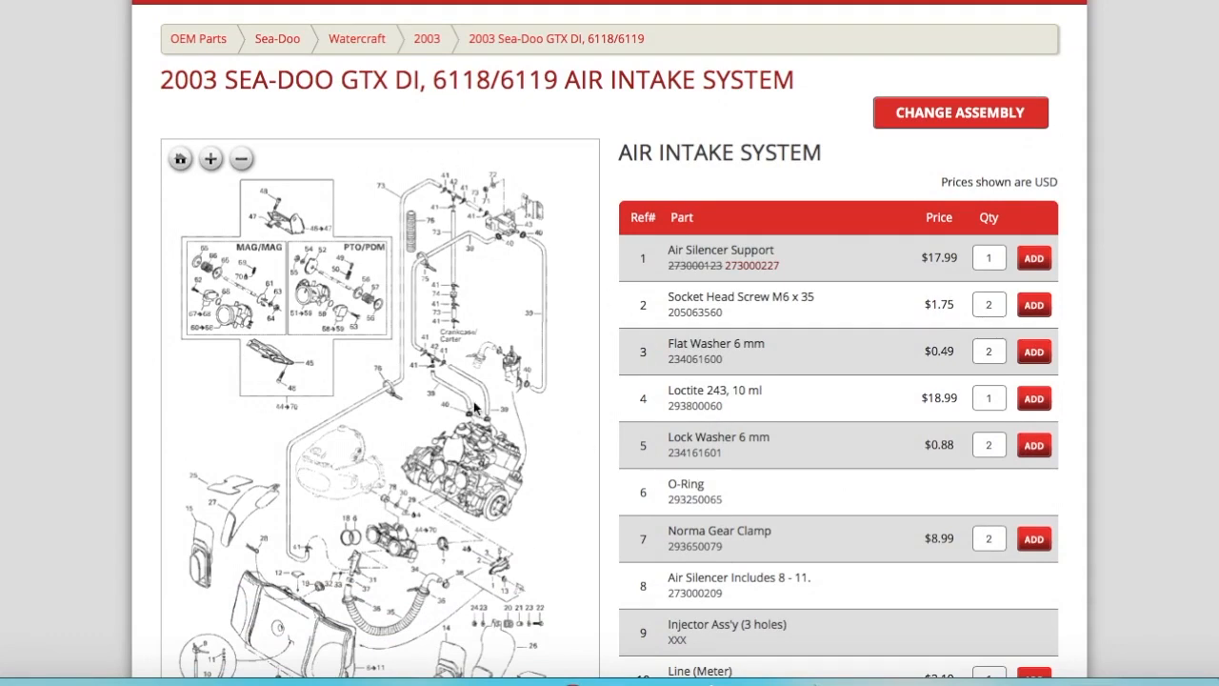
mouse_move(210, 158)
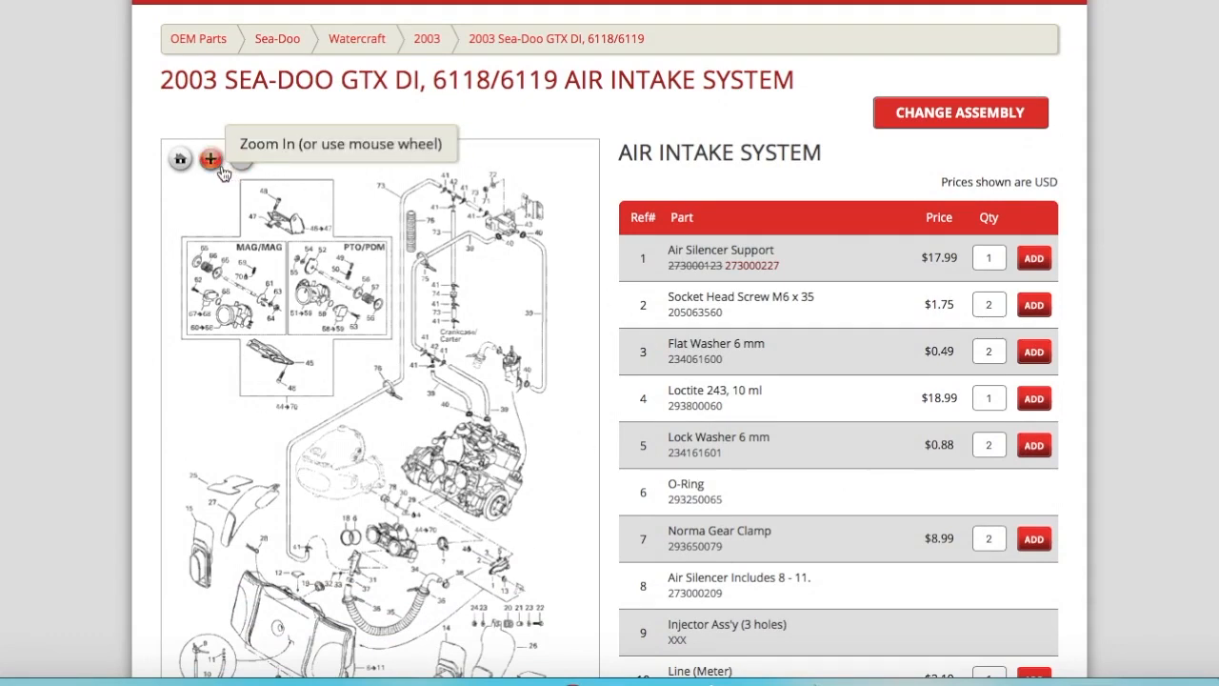
left_click(210, 158)
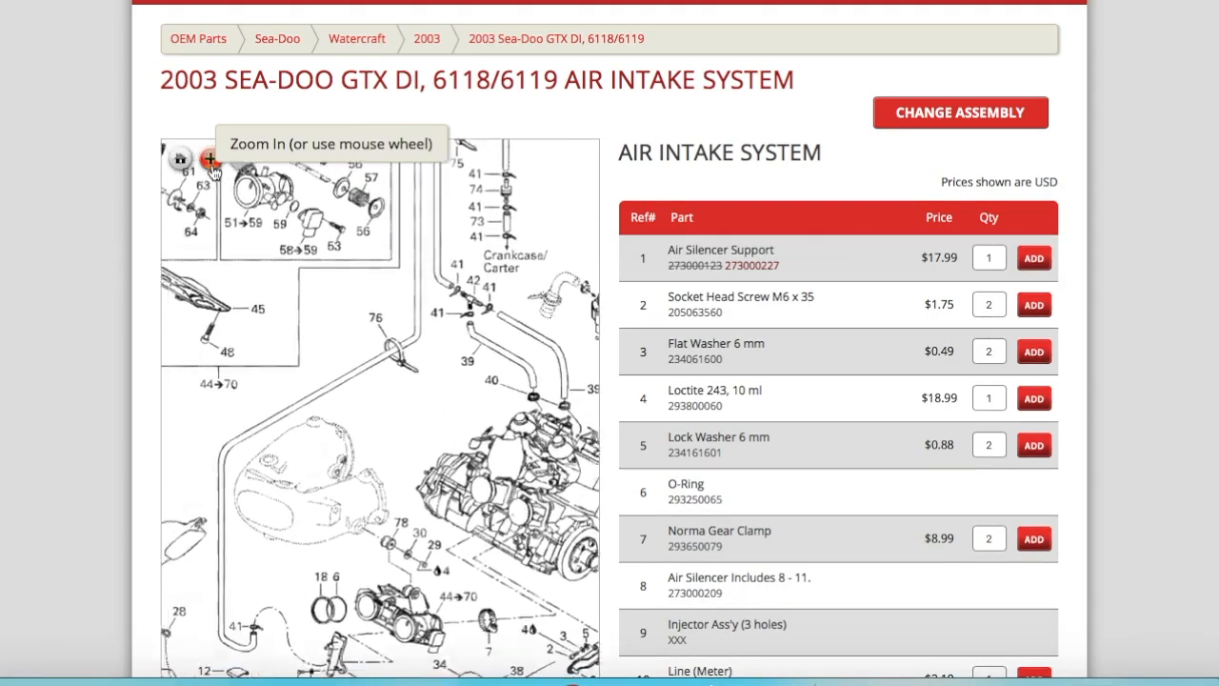
left_click(209, 158)
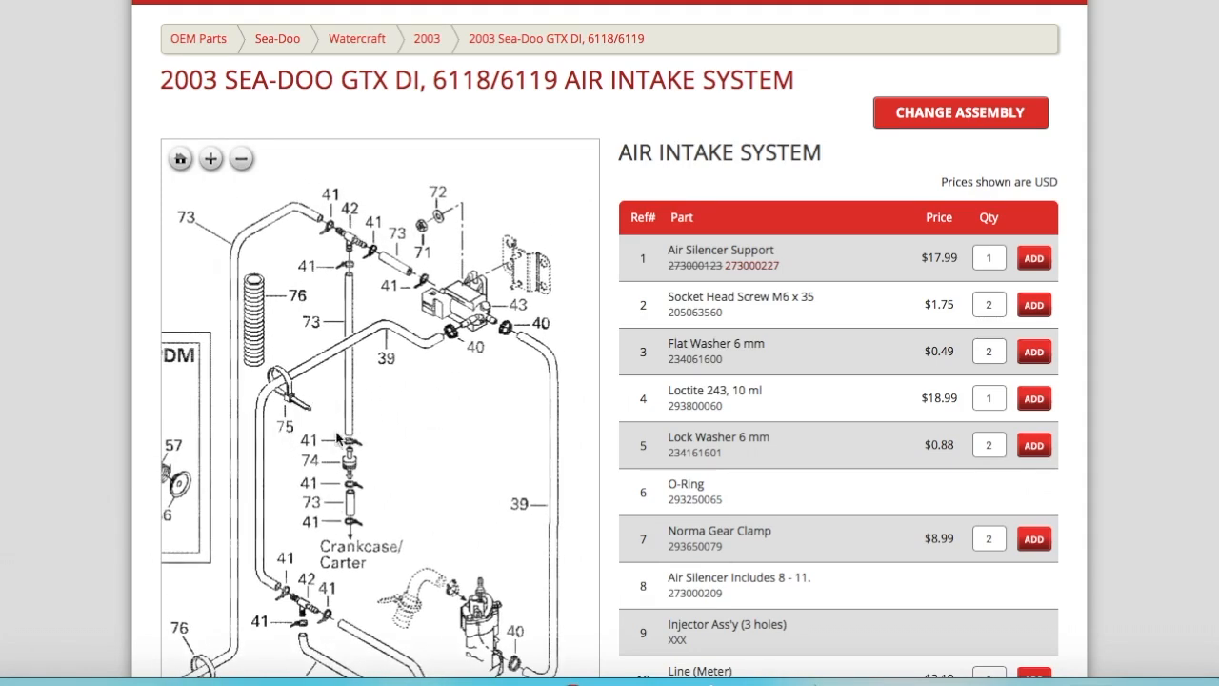
mouse_move(381, 486)
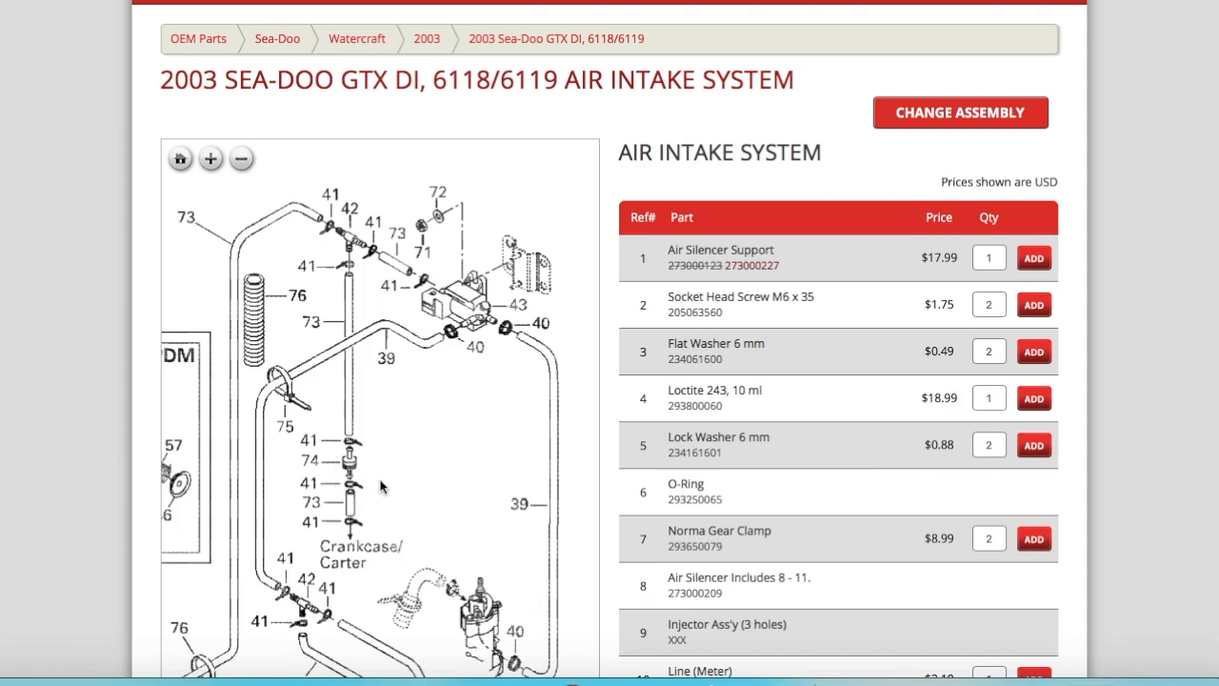
mouse_move(419, 377)
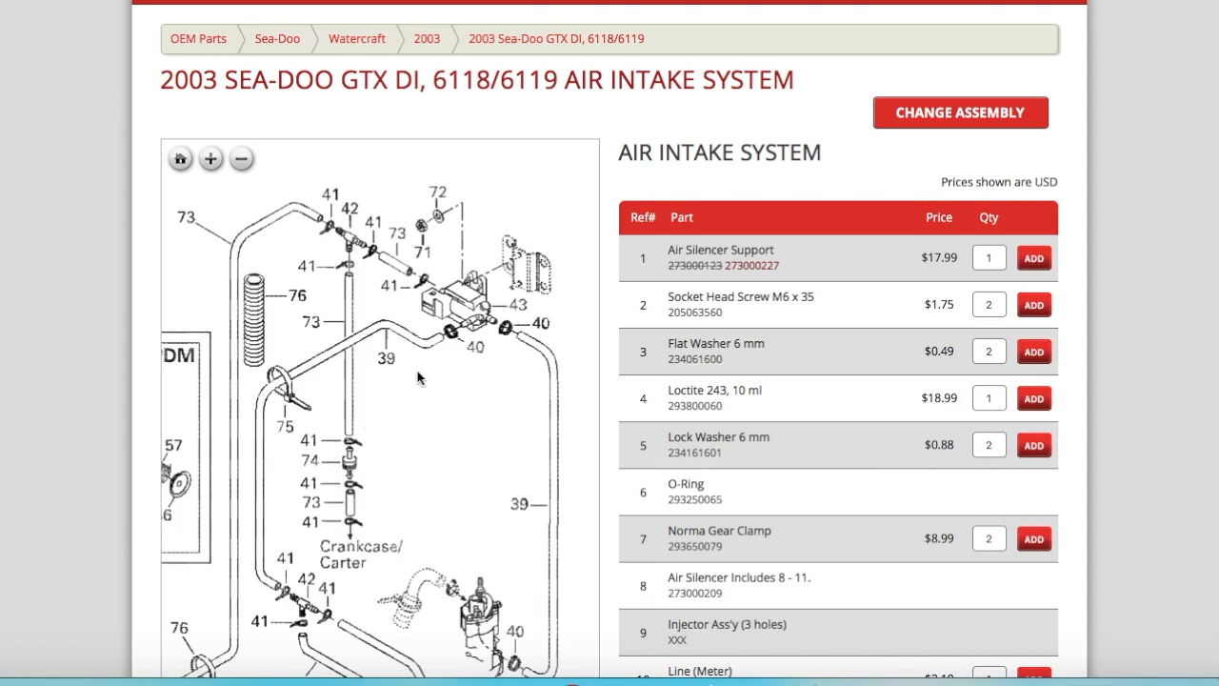
mouse_move(666, 495)
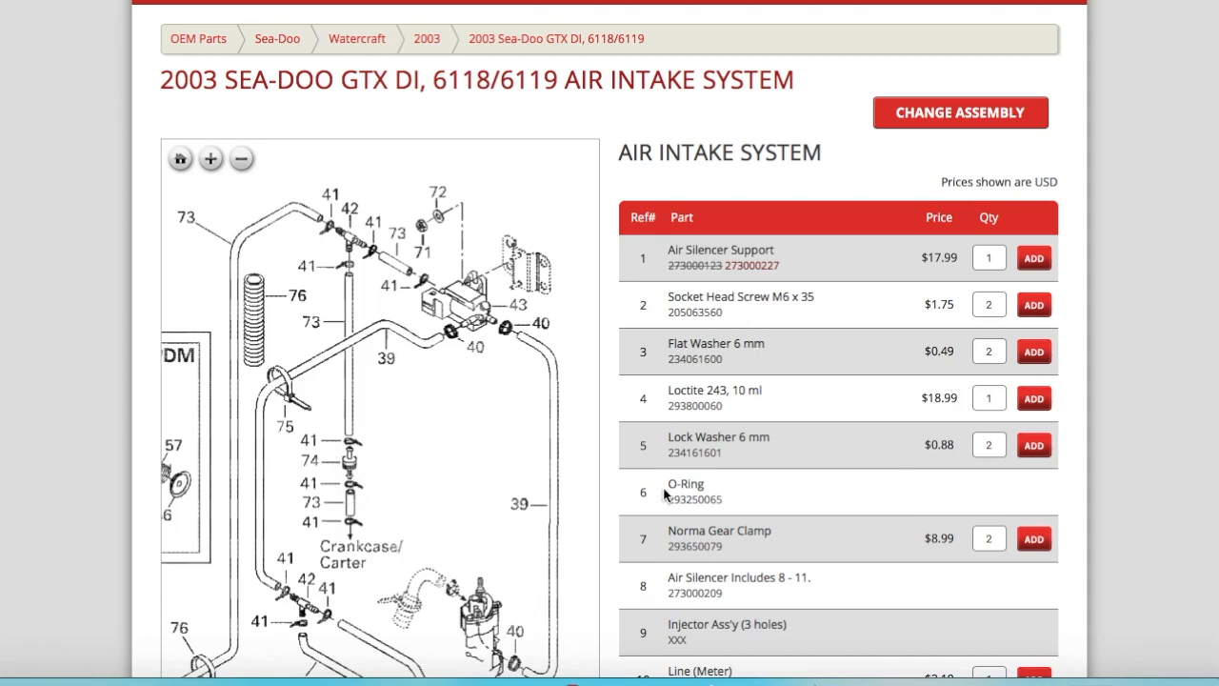
Scroll the parts list to rows 67–78, including 74 Check Valve.
scroll("down", 3)
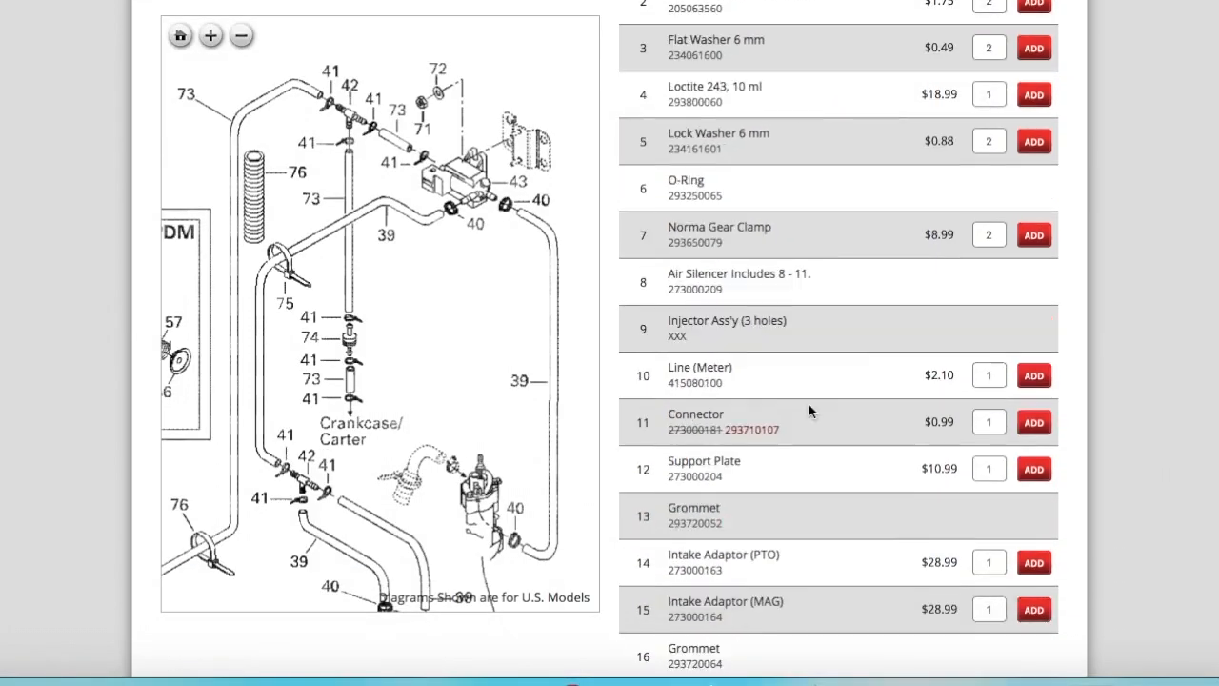
scroll("down", 3)
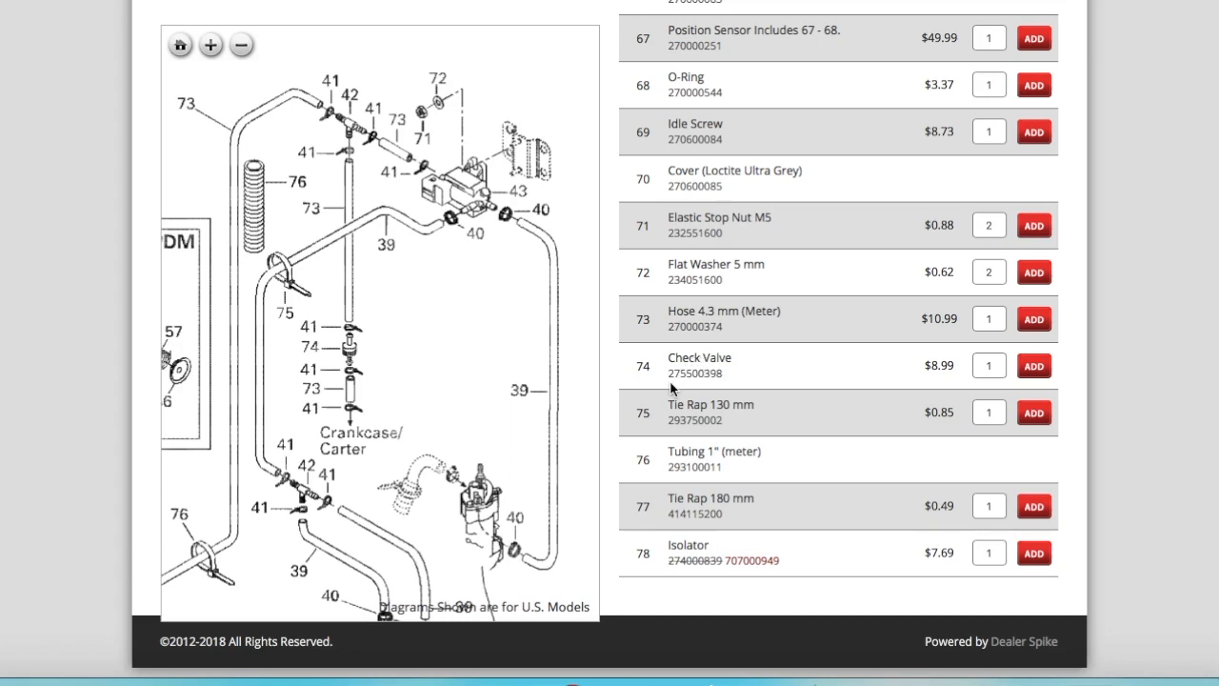
mouse_move(949, 385)
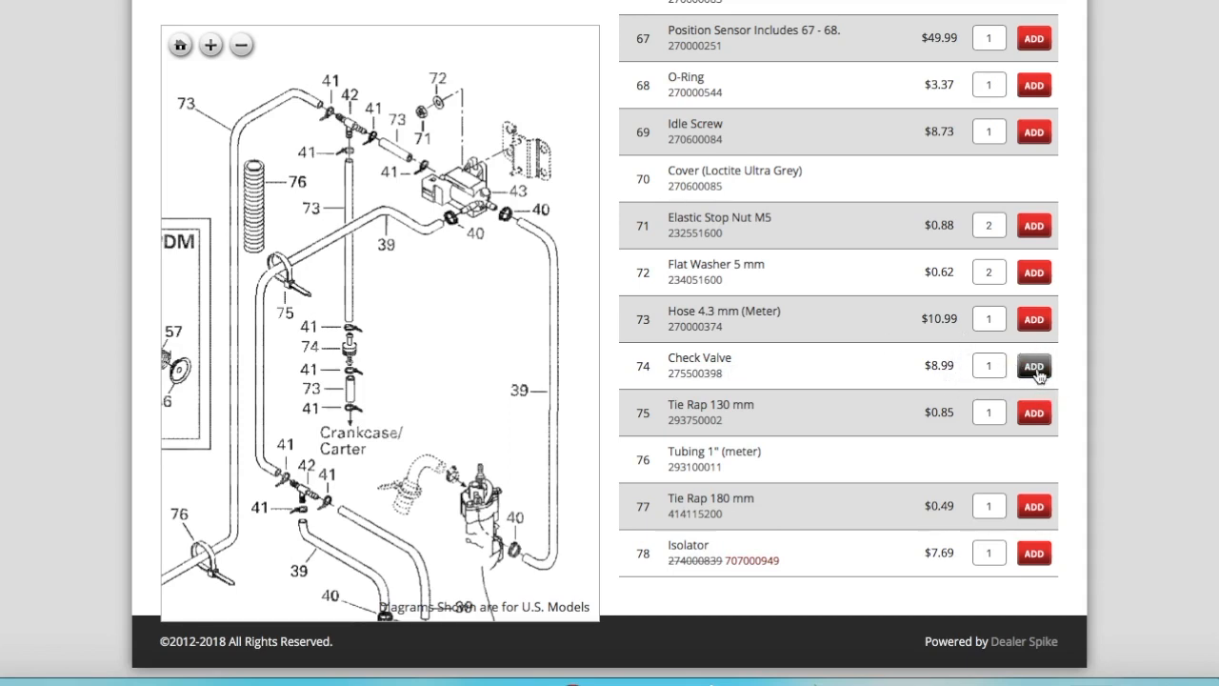
mouse_move(803, 358)
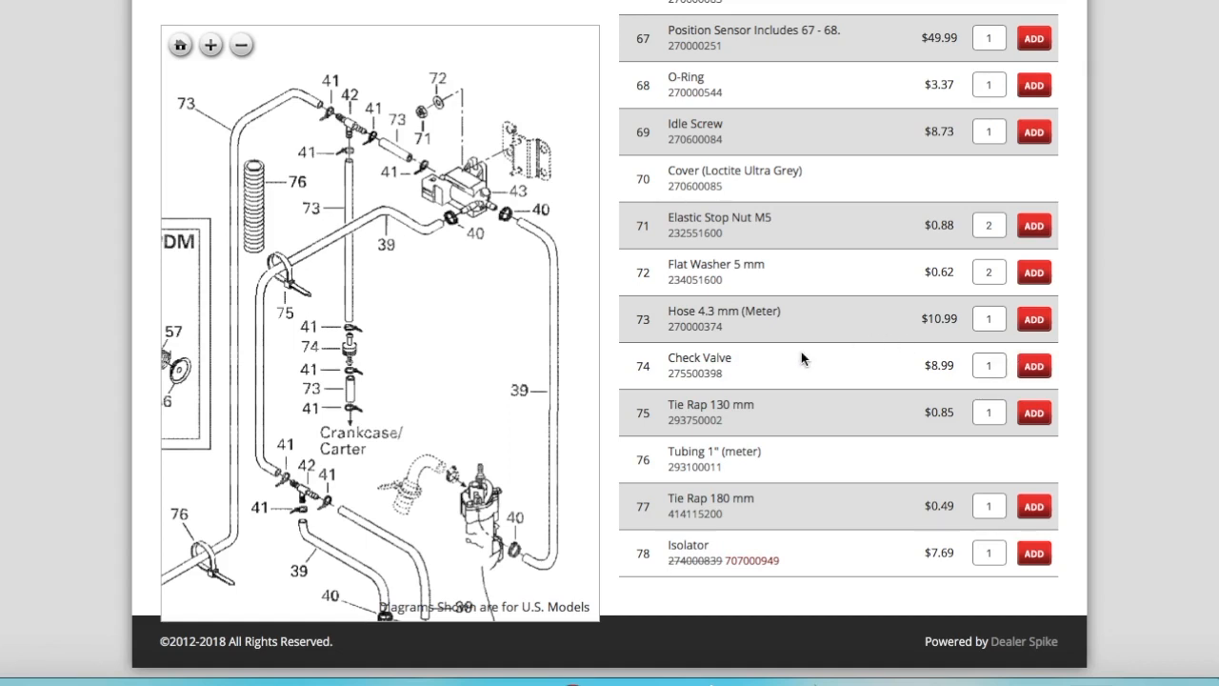
mouse_move(290, 312)
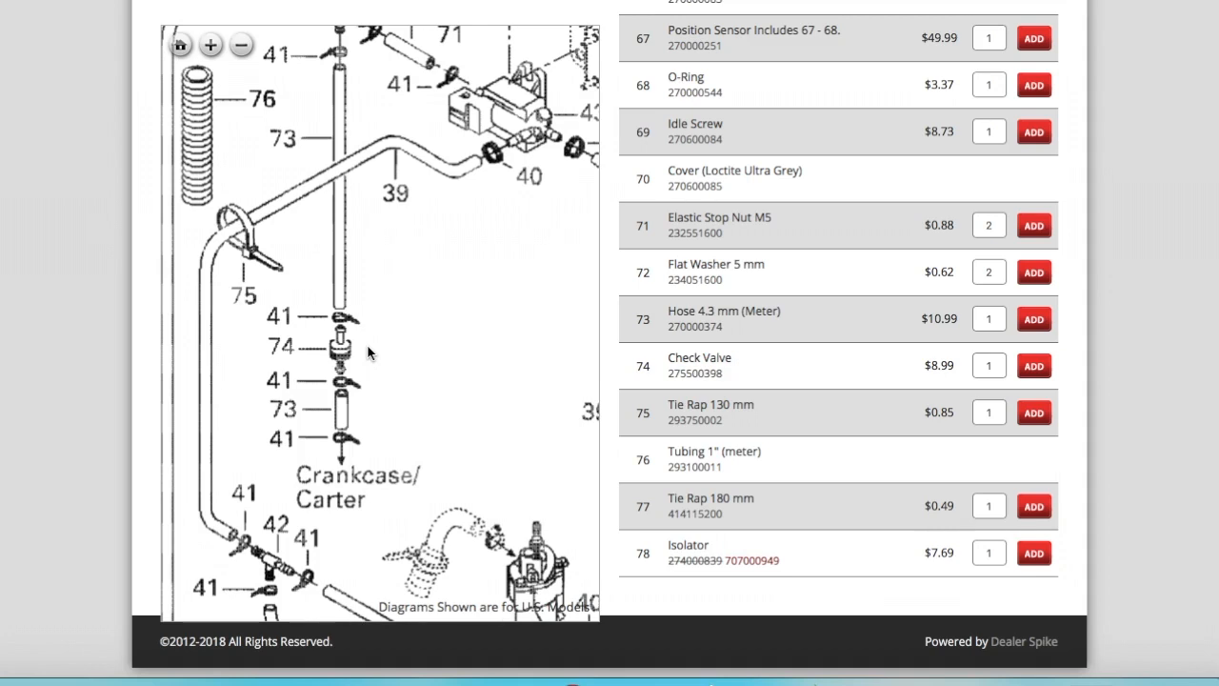
mouse_move(348, 343)
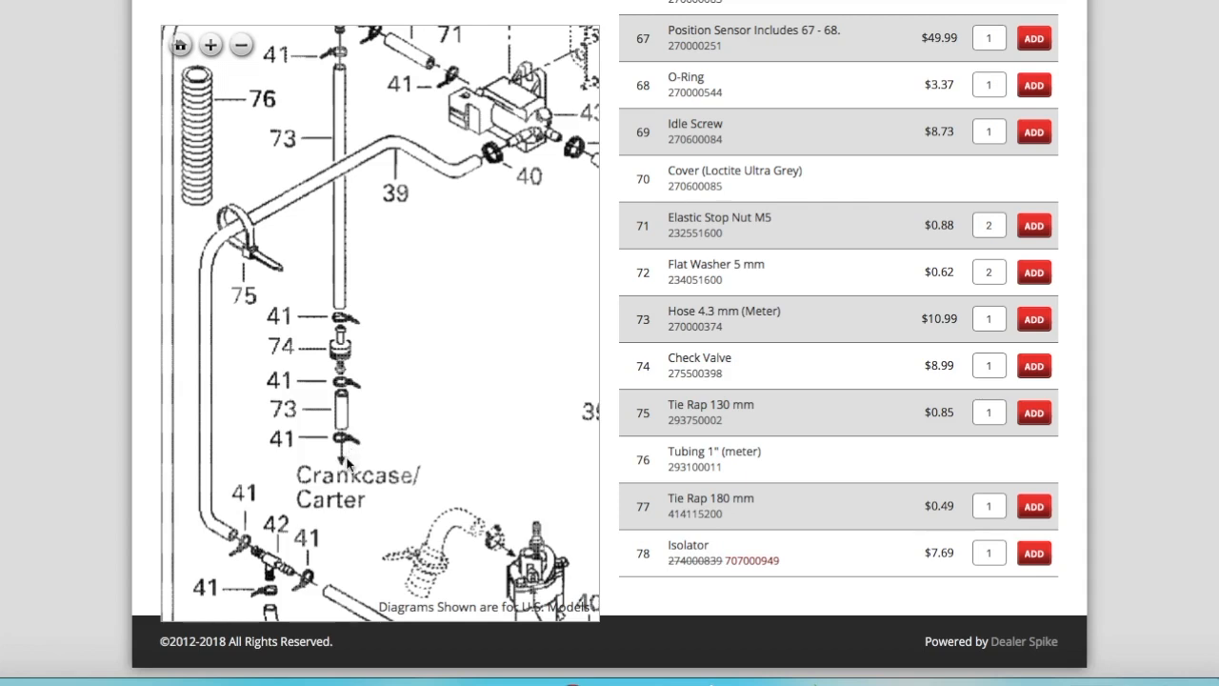
mouse_move(343, 492)
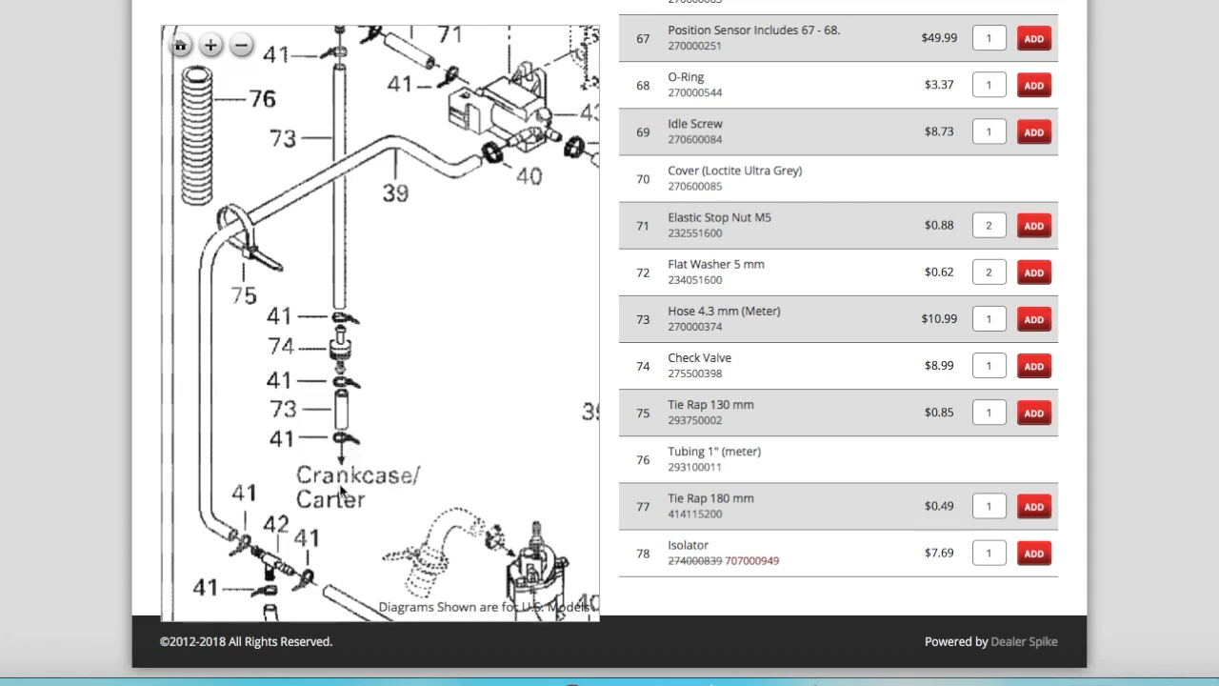
mouse_move(307, 328)
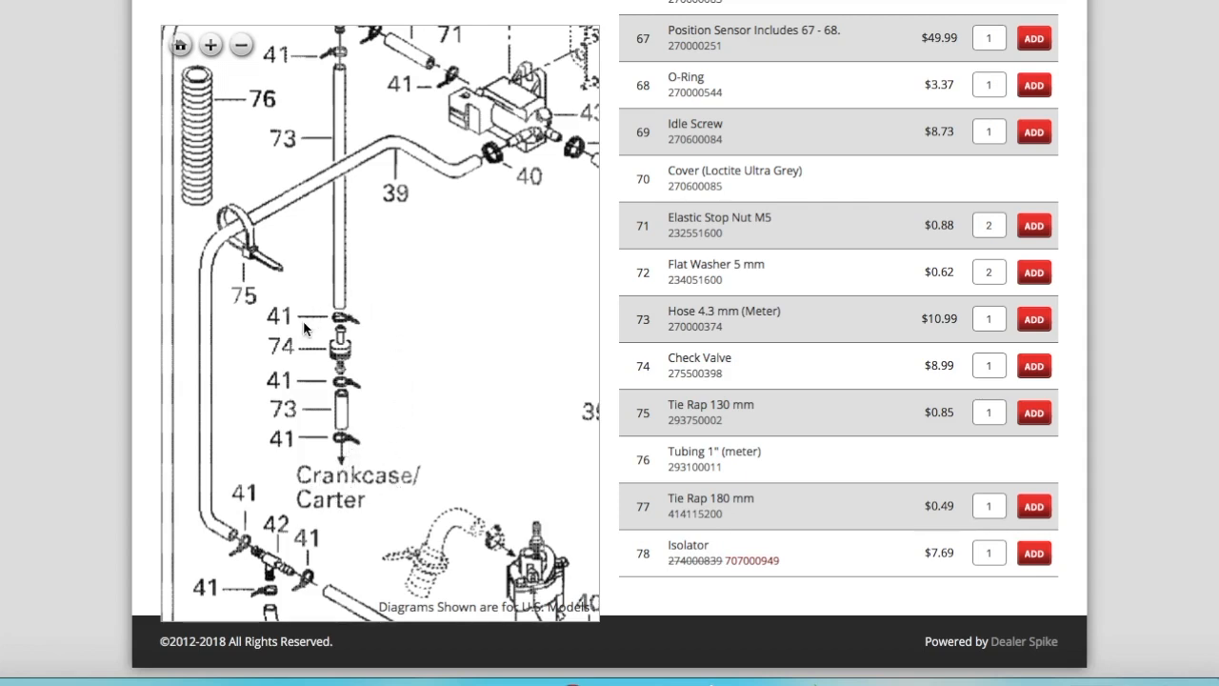
mouse_move(398, 340)
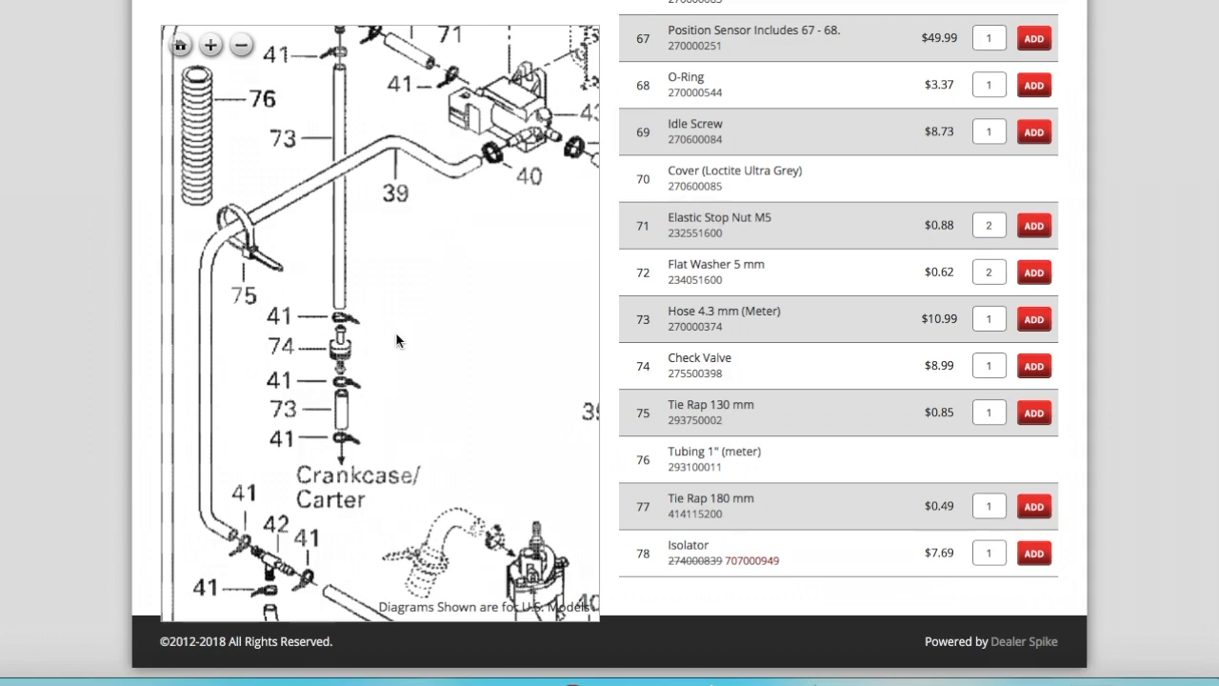
mouse_move(341, 535)
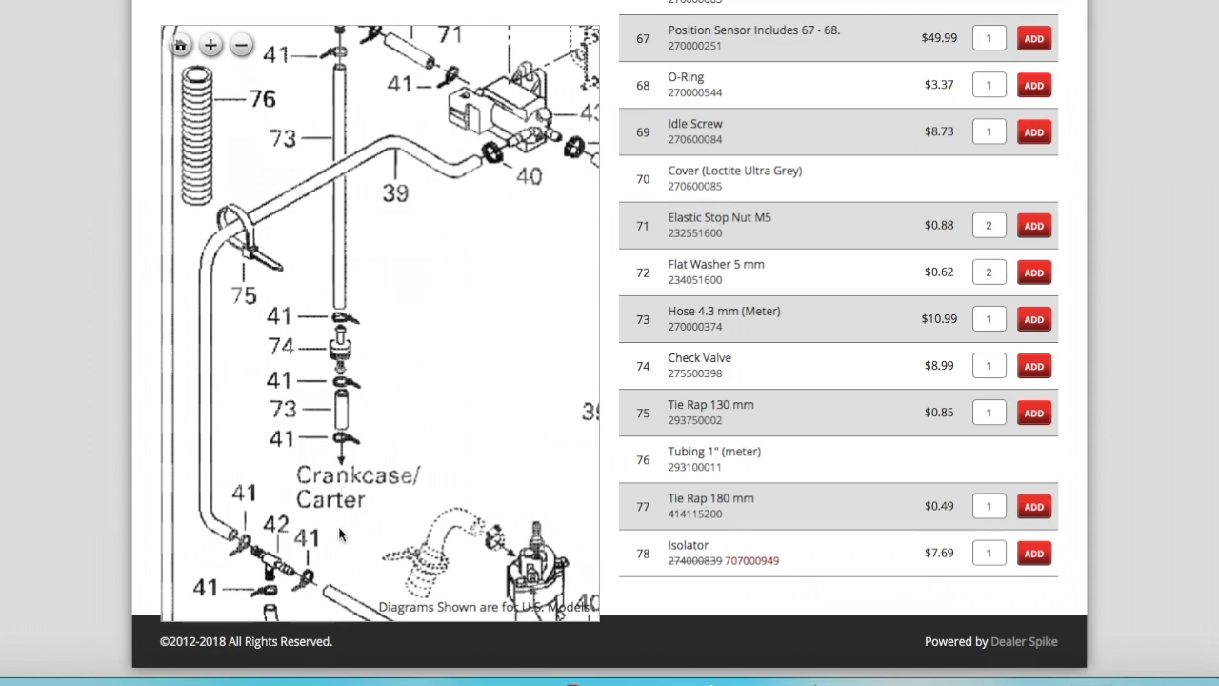
mouse_move(341, 457)
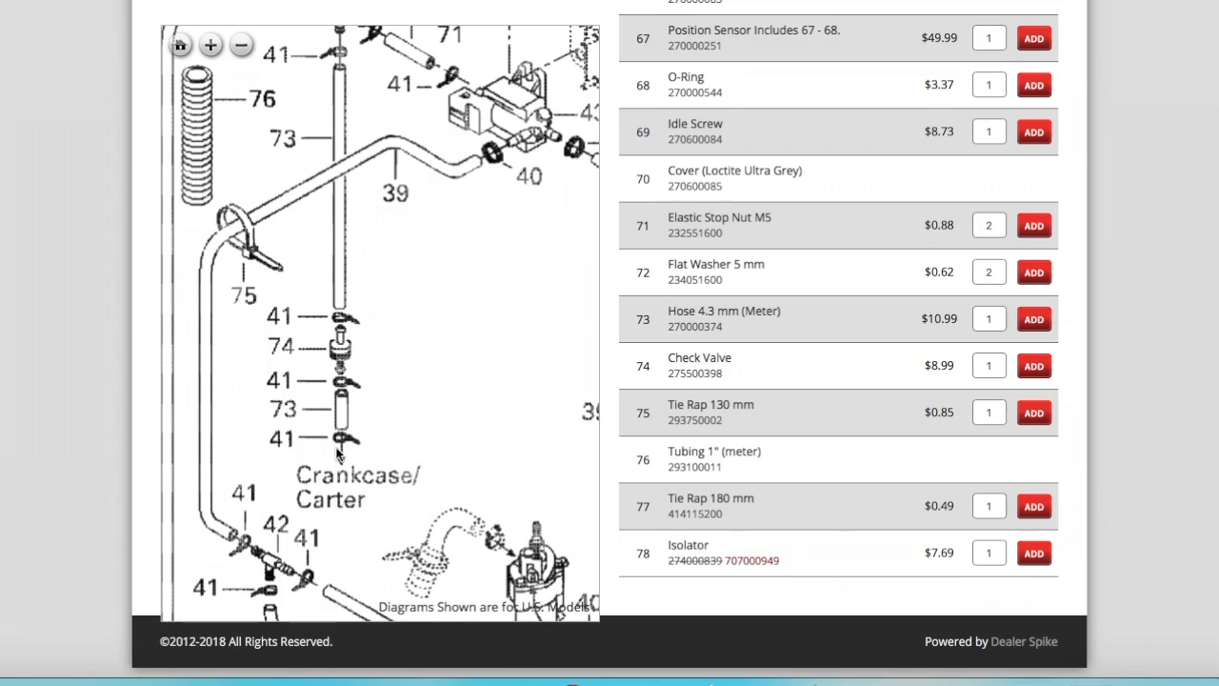
mouse_move(335, 270)
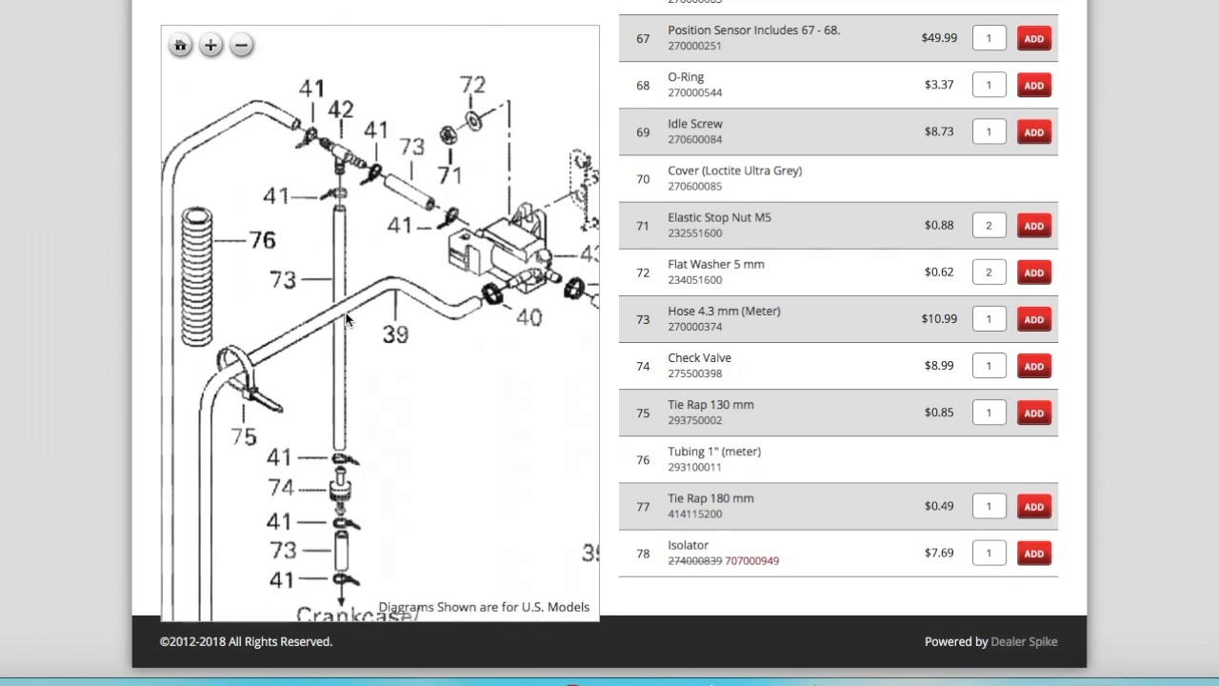
mouse_move(314, 145)
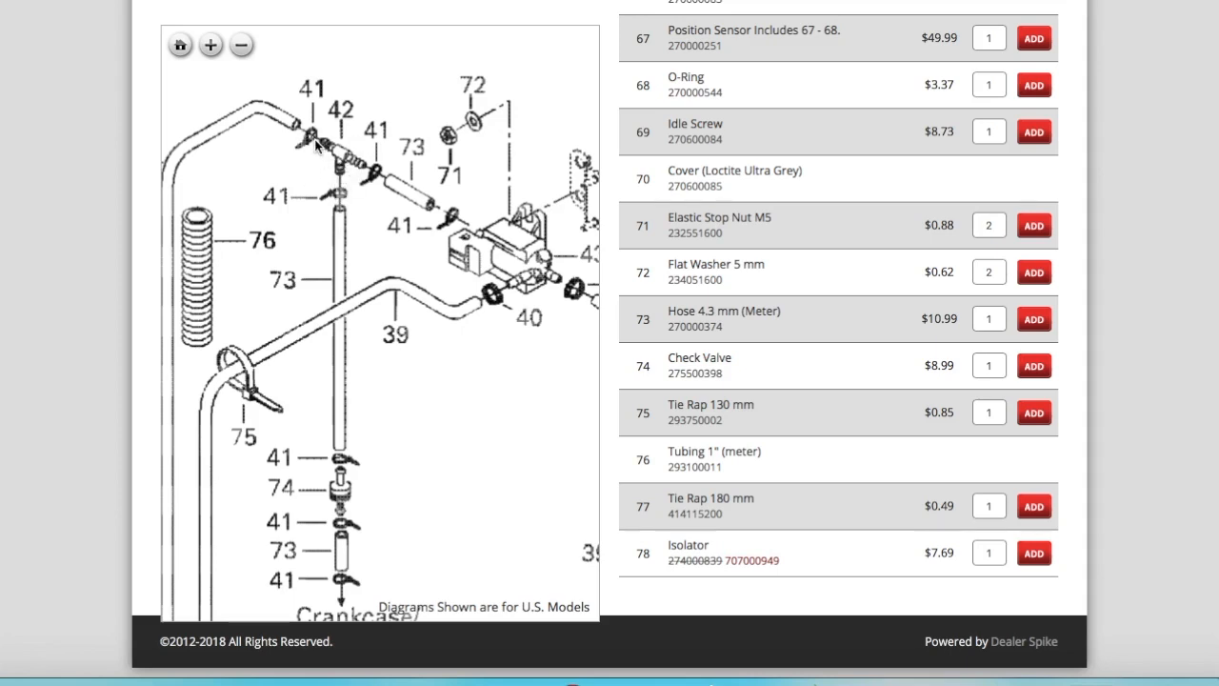
mouse_move(331, 545)
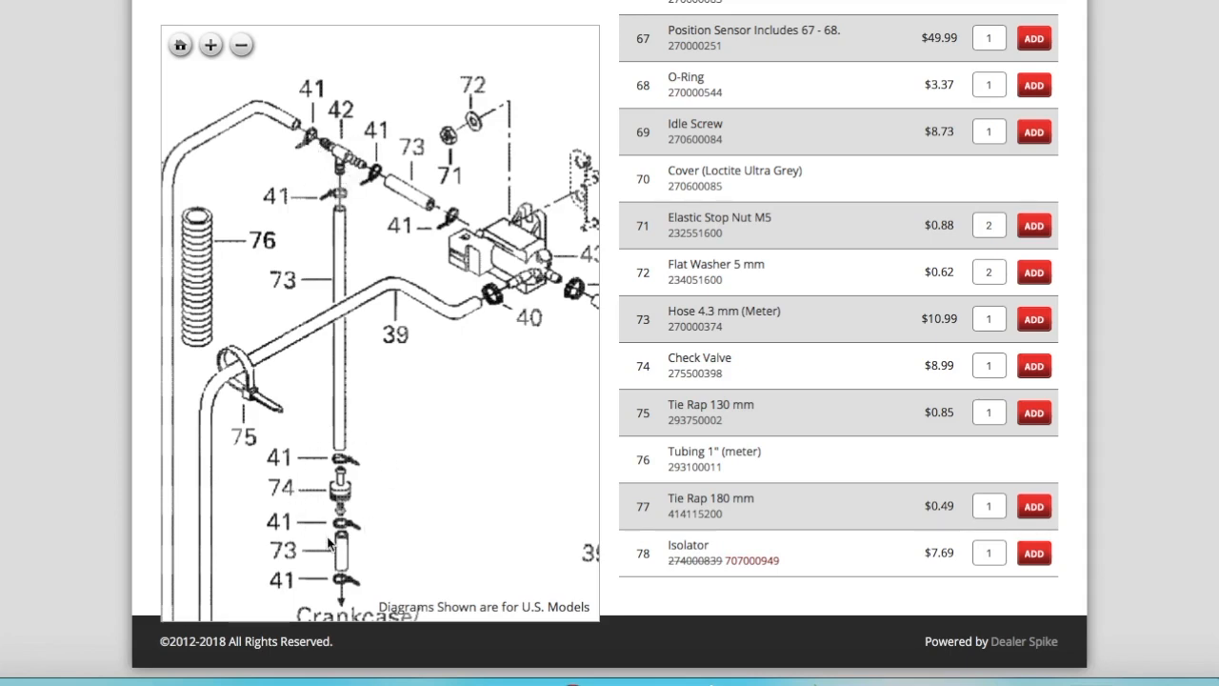
mouse_move(408, 474)
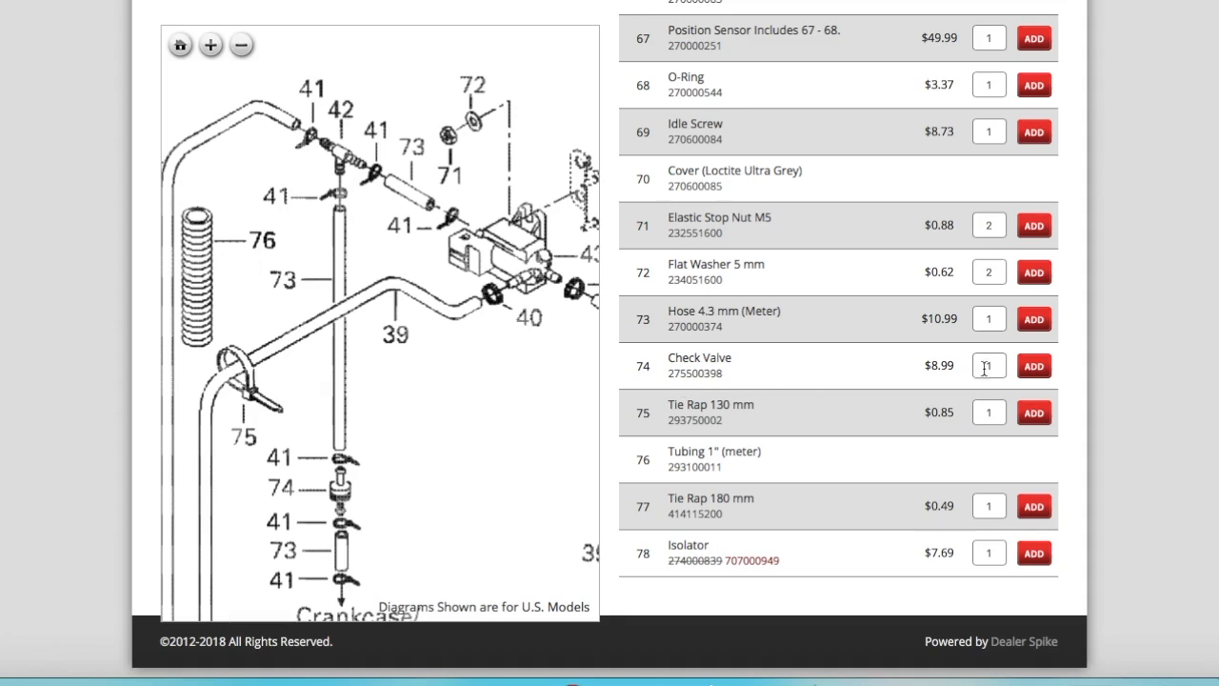
mouse_move(396, 465)
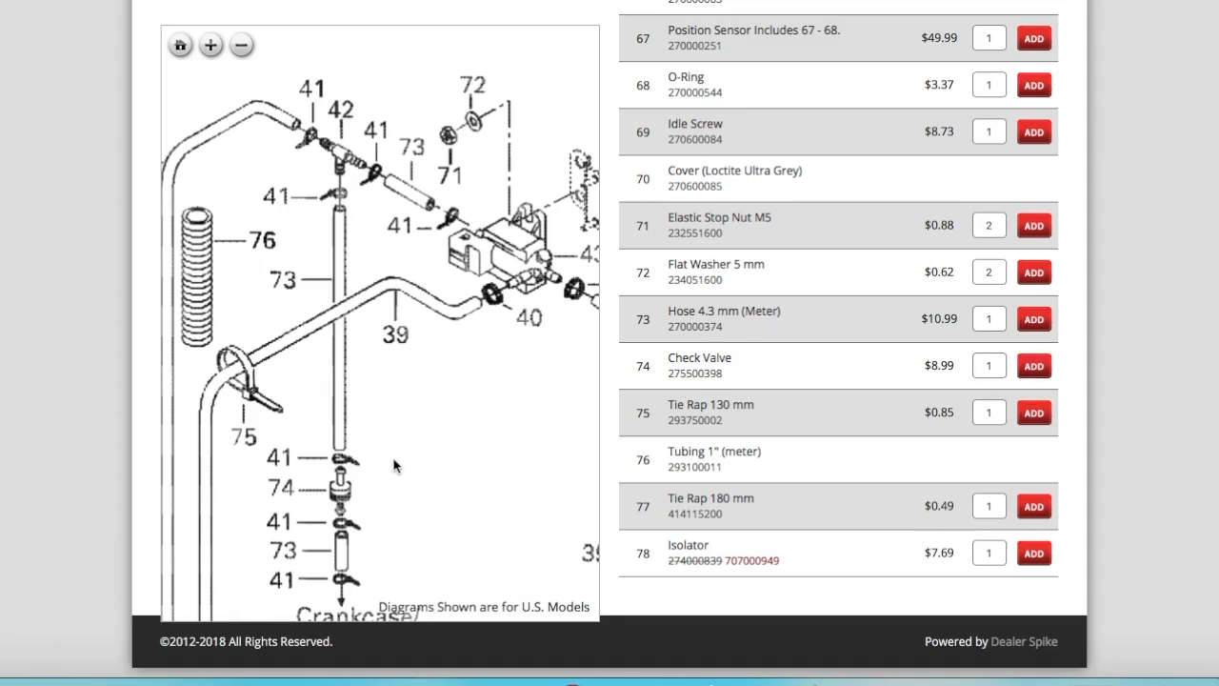
mouse_move(328, 410)
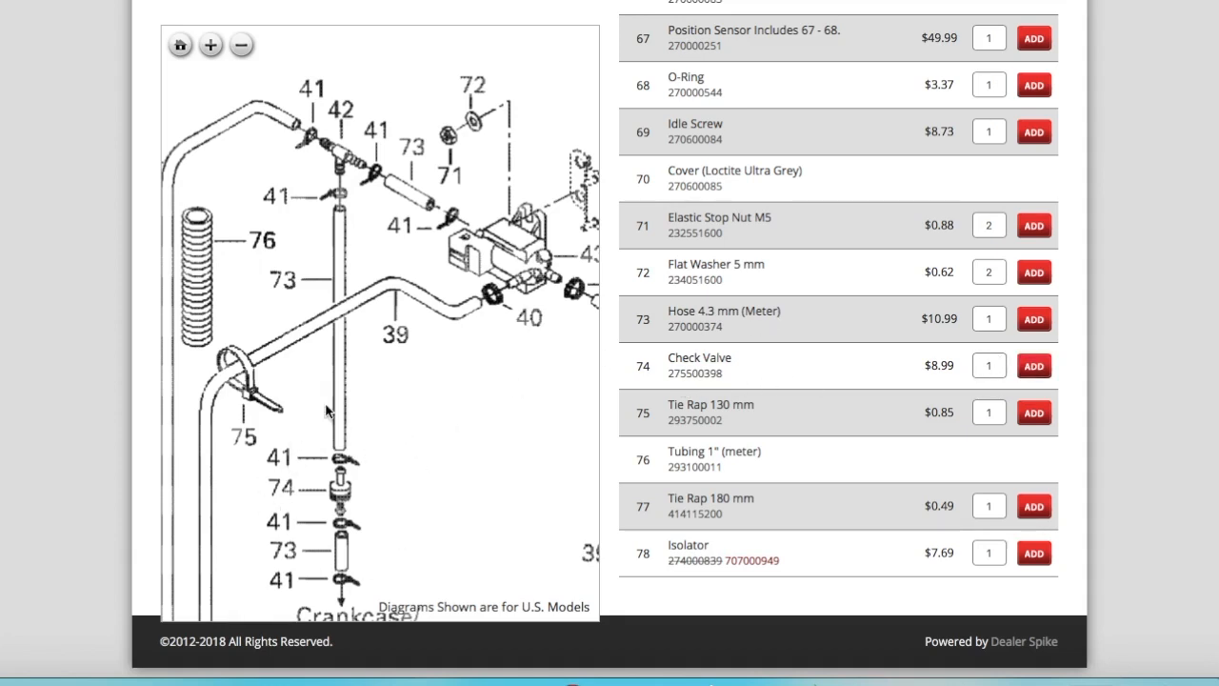
mouse_move(349, 495)
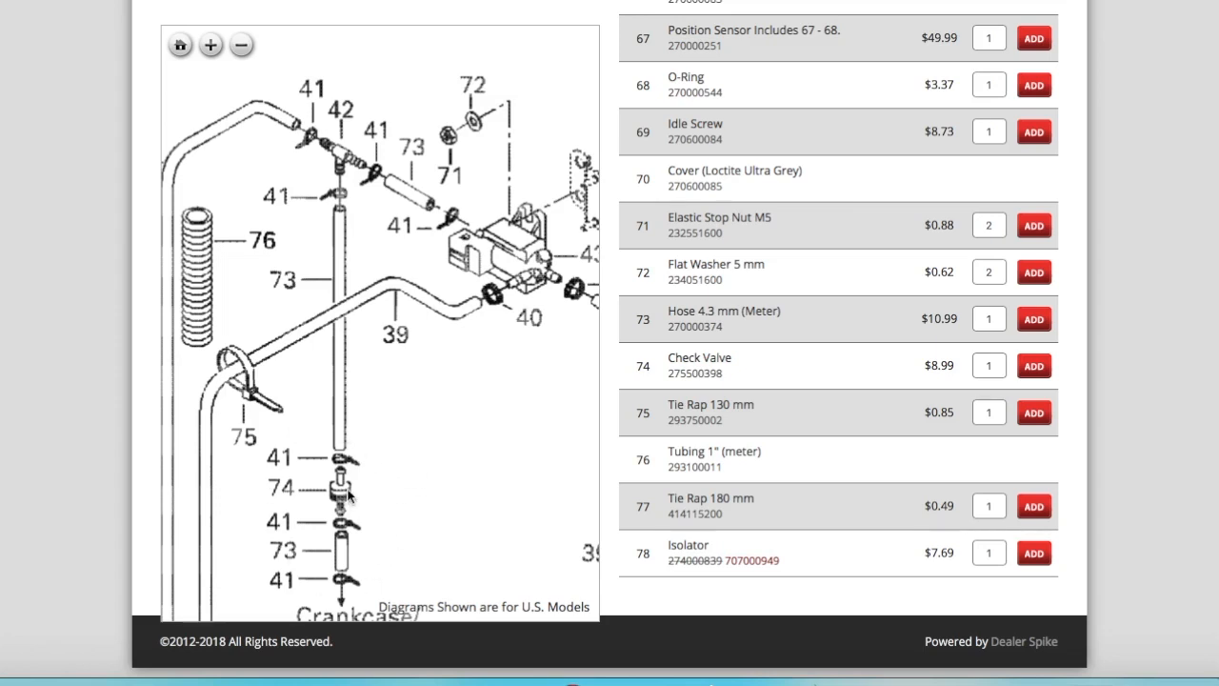
mouse_move(355, 533)
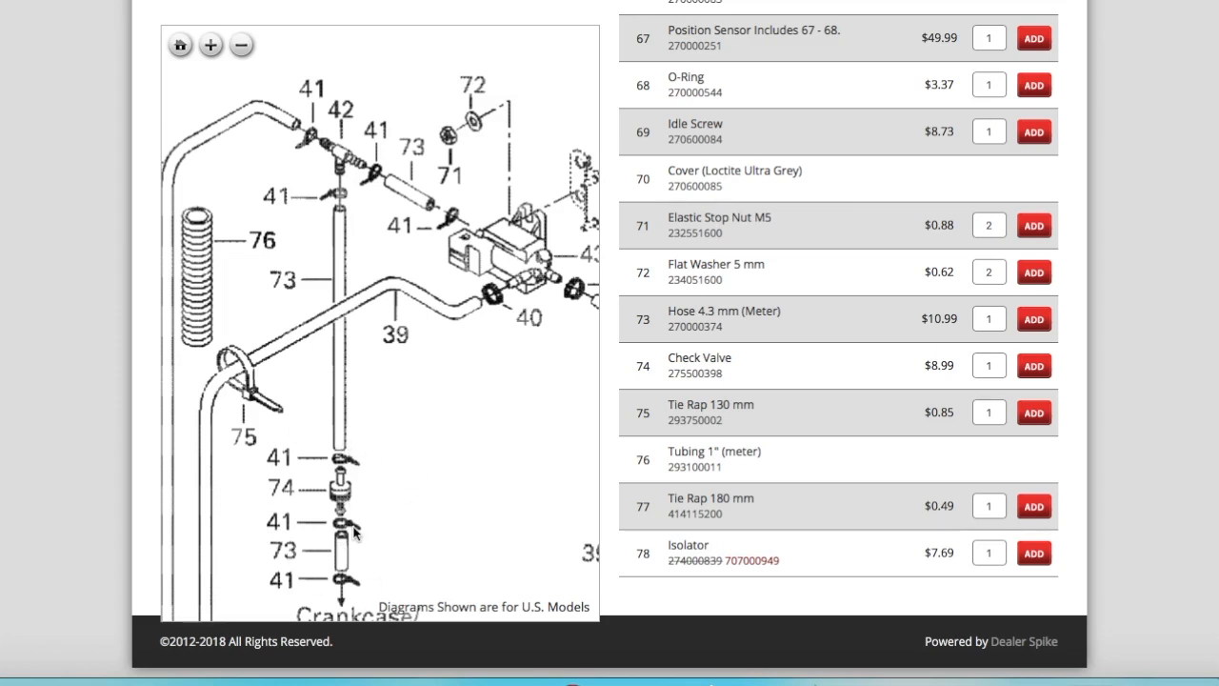
mouse_move(340, 486)
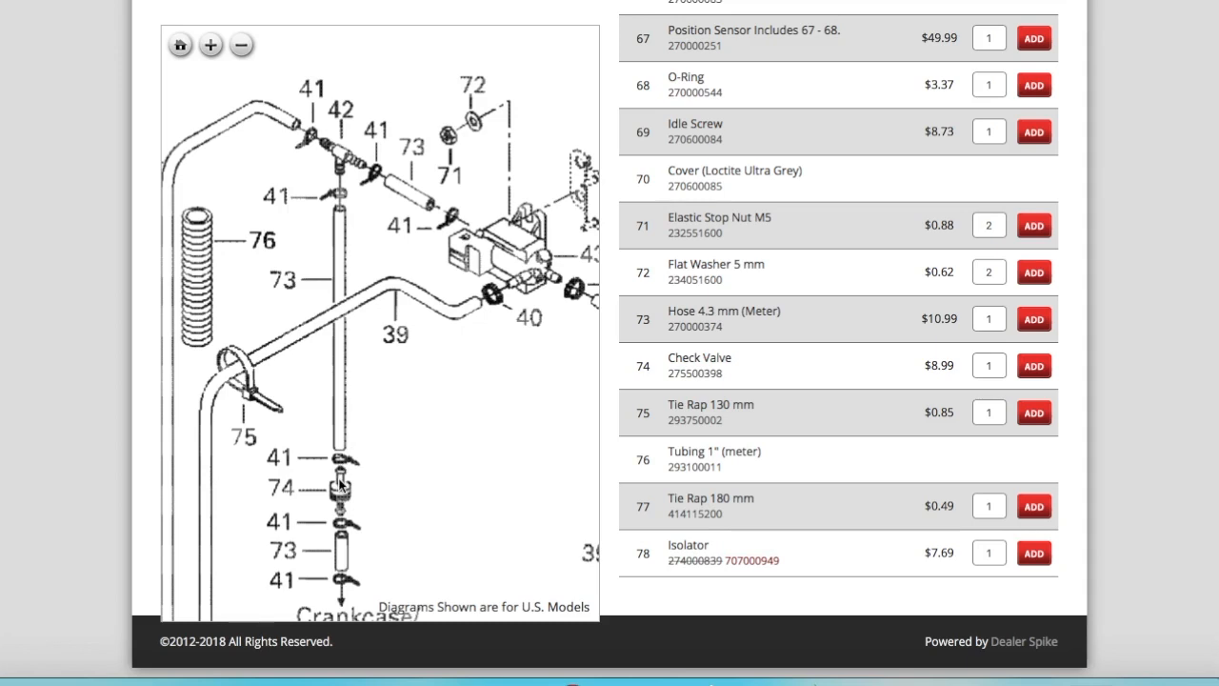